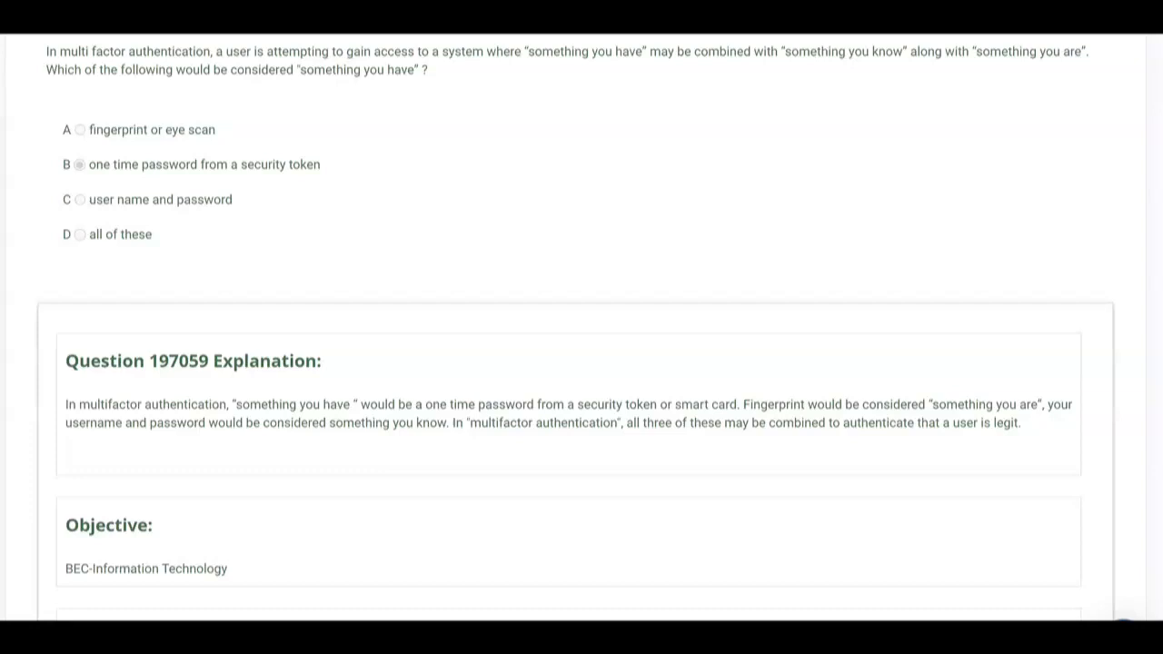
scroll("down", 3)
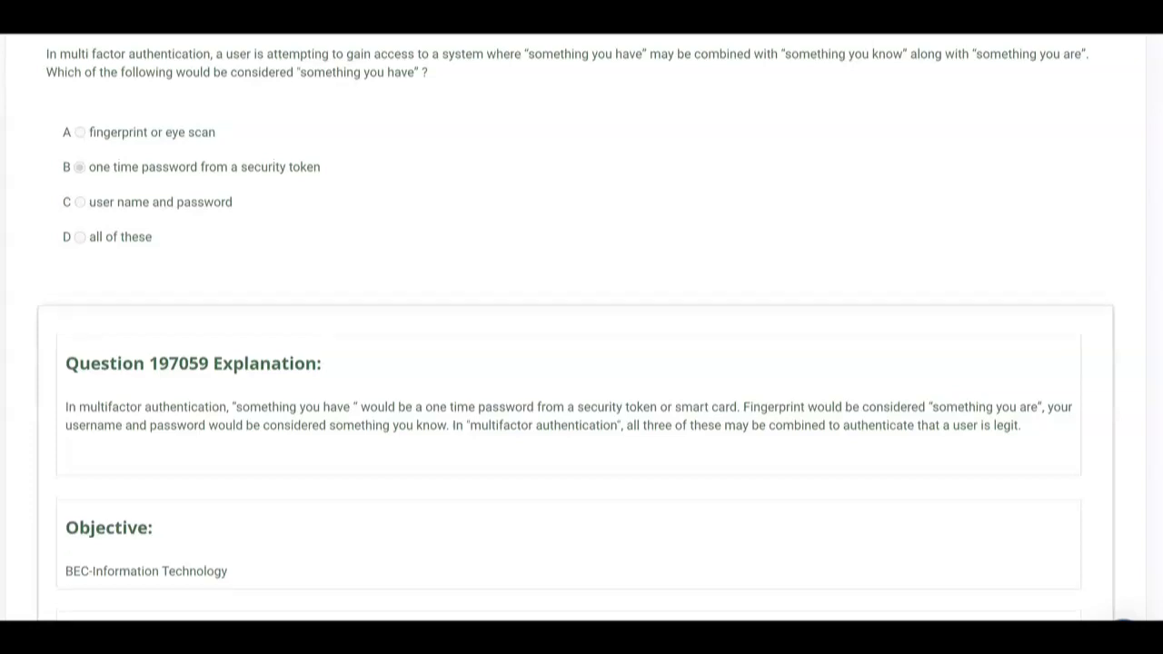